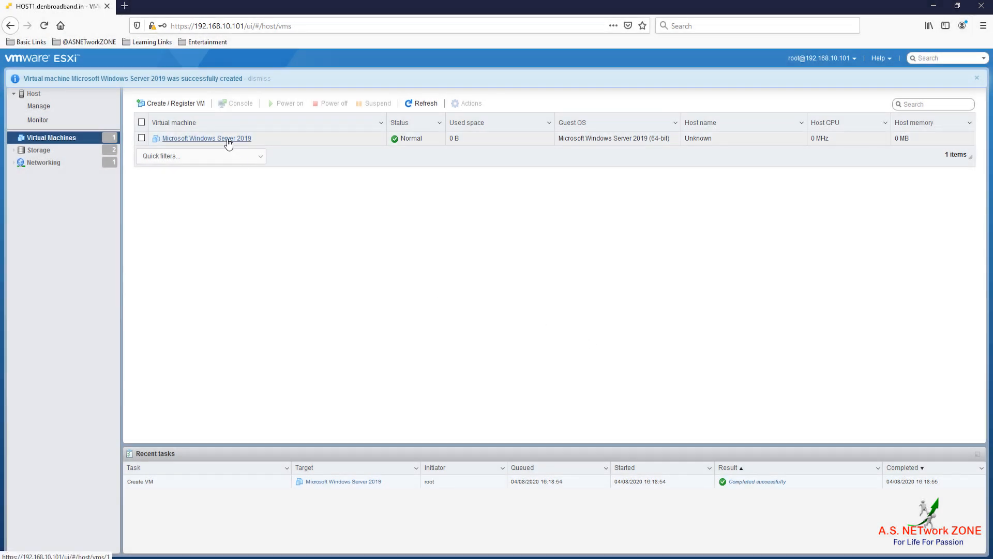
# Select the Microsoft Windows Server 2019 VM and power it on.
pyautogui.click(207, 137)
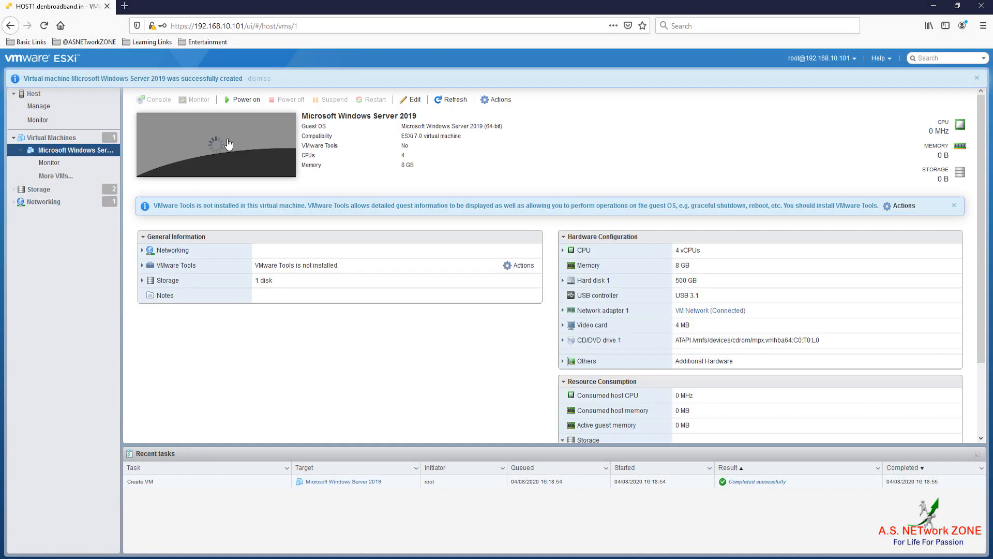
pyautogui.click(259, 78)
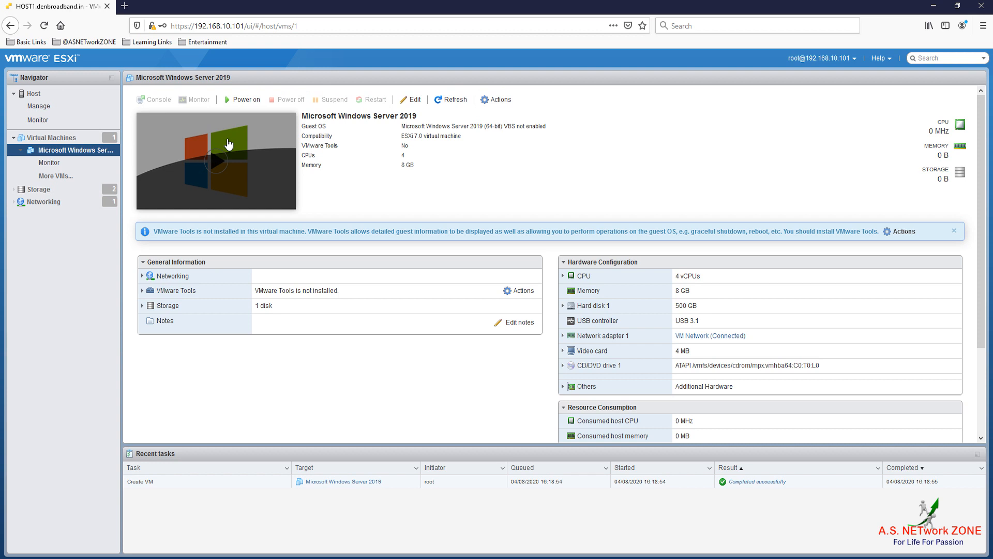
pyautogui.click(244, 99)
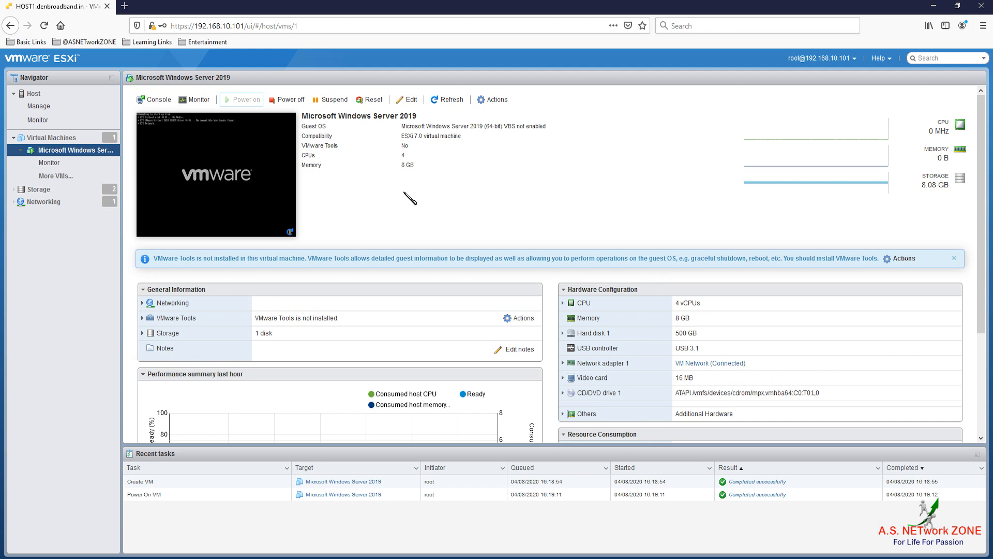
pyautogui.moveTo(179, 118)
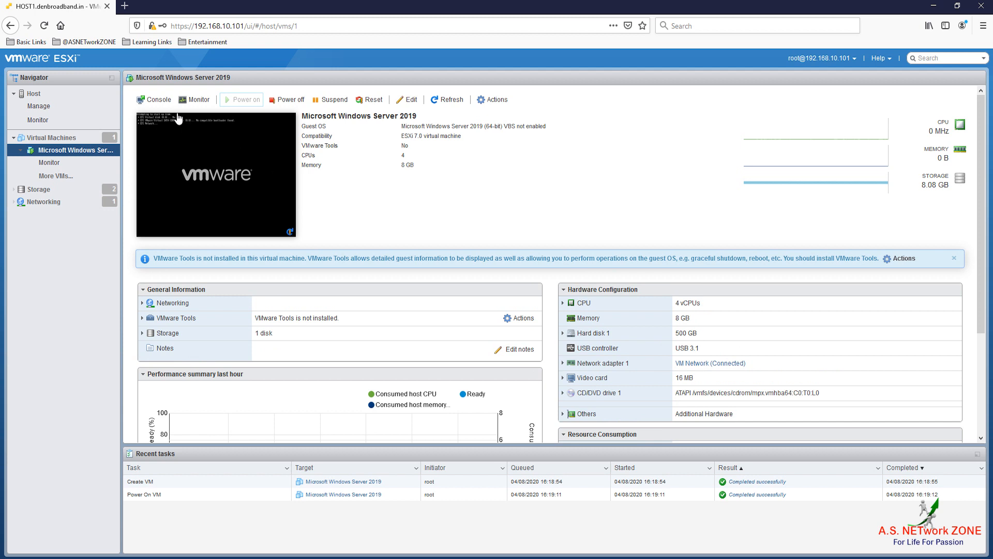
# Launch the VM's web console and continue past Windows Setup's default language screen.
pyautogui.click(155, 99)
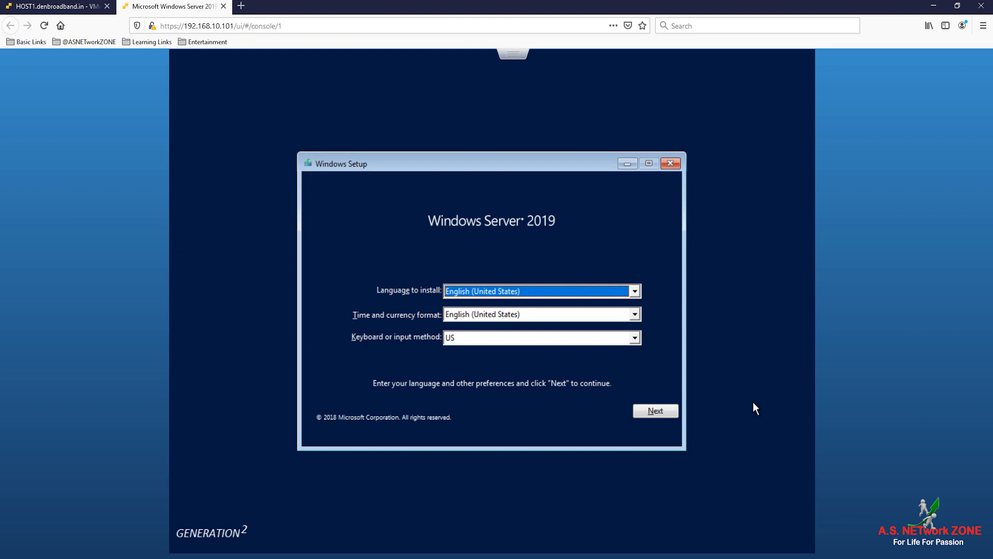
pyautogui.click(654, 411)
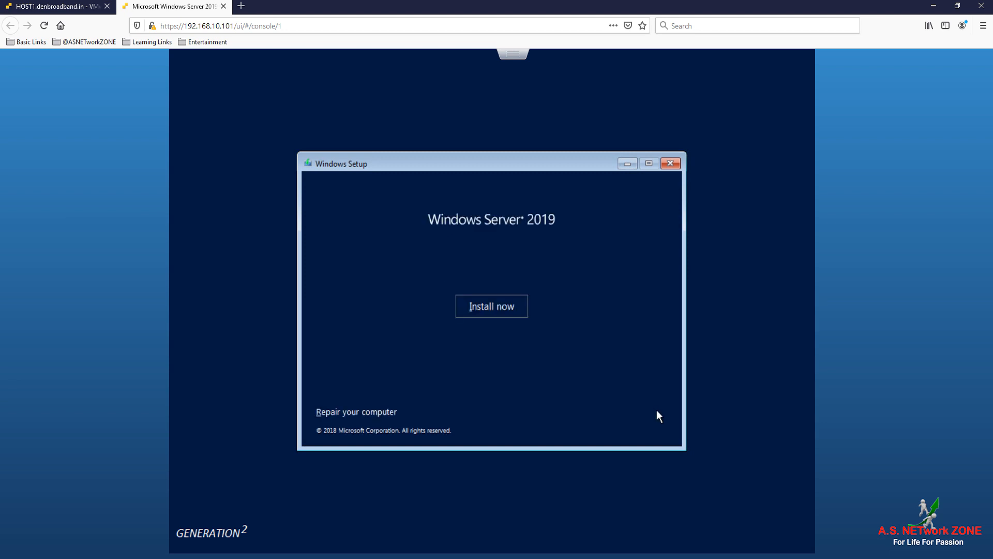
pyautogui.moveTo(690, 432)
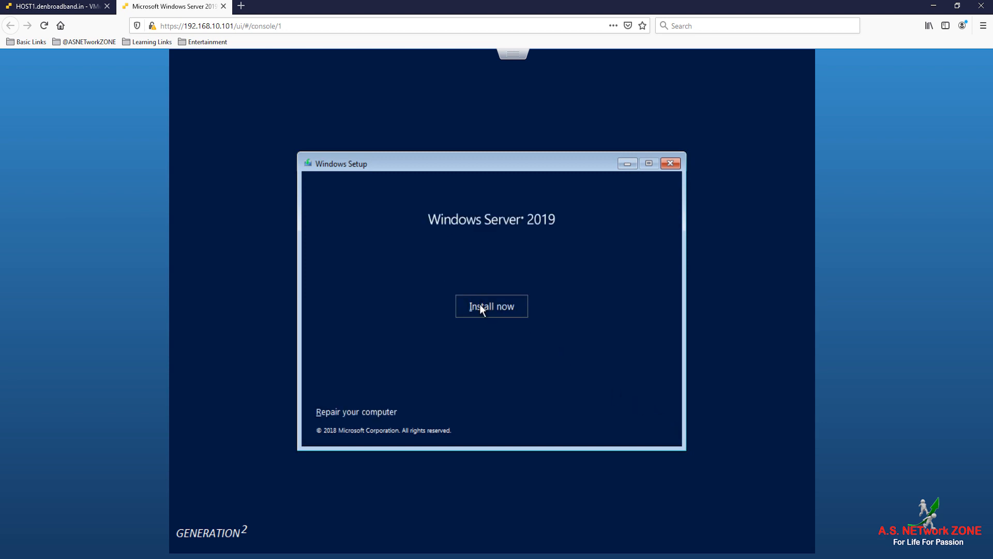
# Begin installation and choose Windows Server 2019 Datacenter (Desktop Experience) as the edition.
pyautogui.click(490, 306)
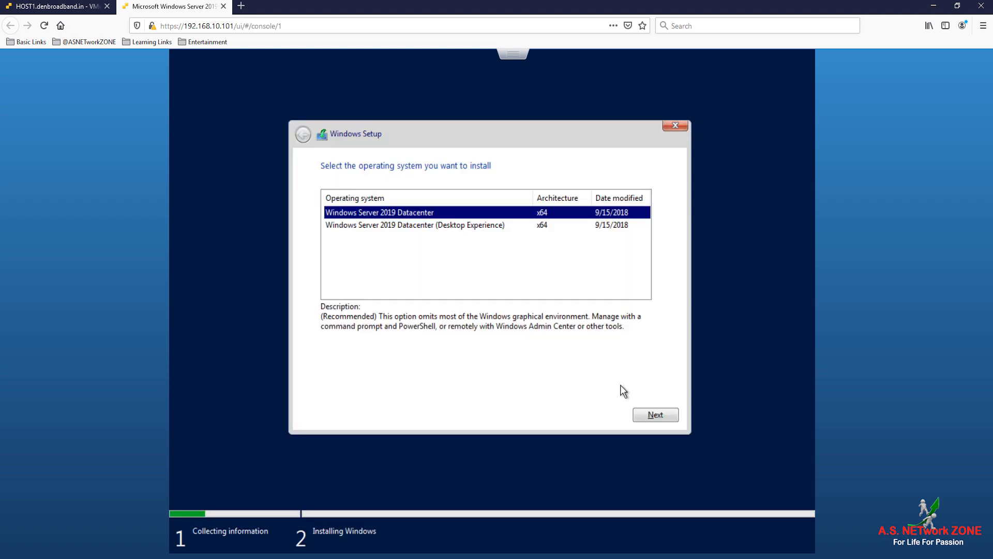
pyautogui.moveTo(426, 242)
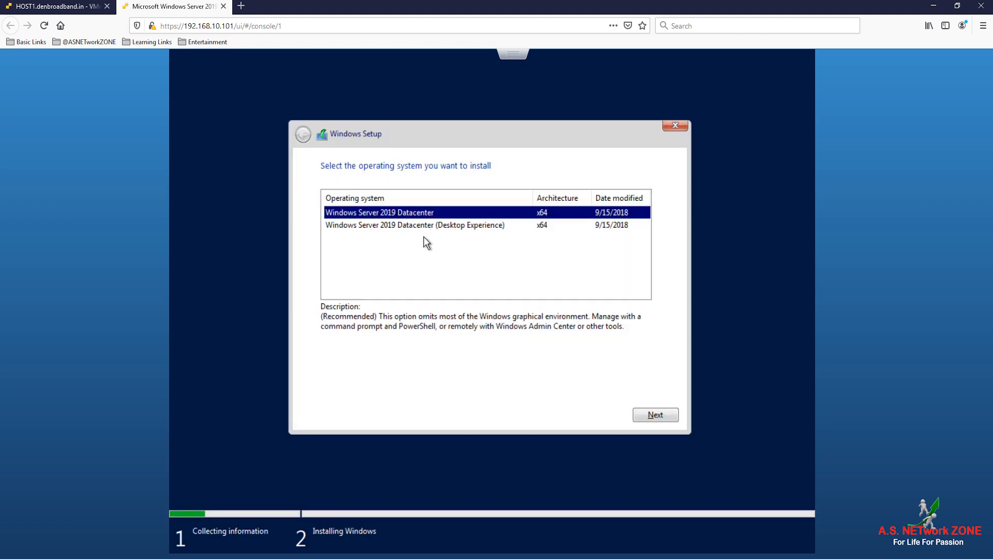
pyautogui.moveTo(402, 225)
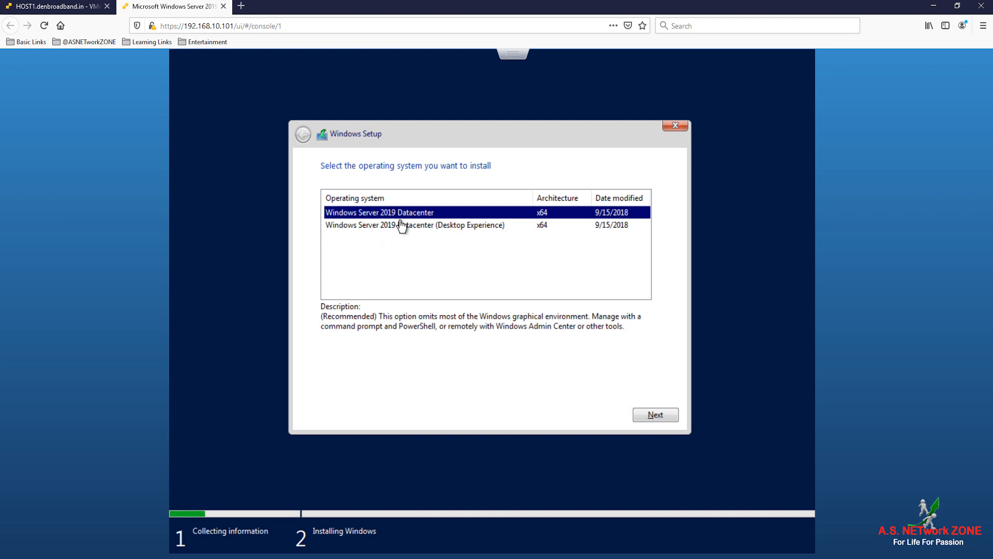
pyautogui.moveTo(409, 229)
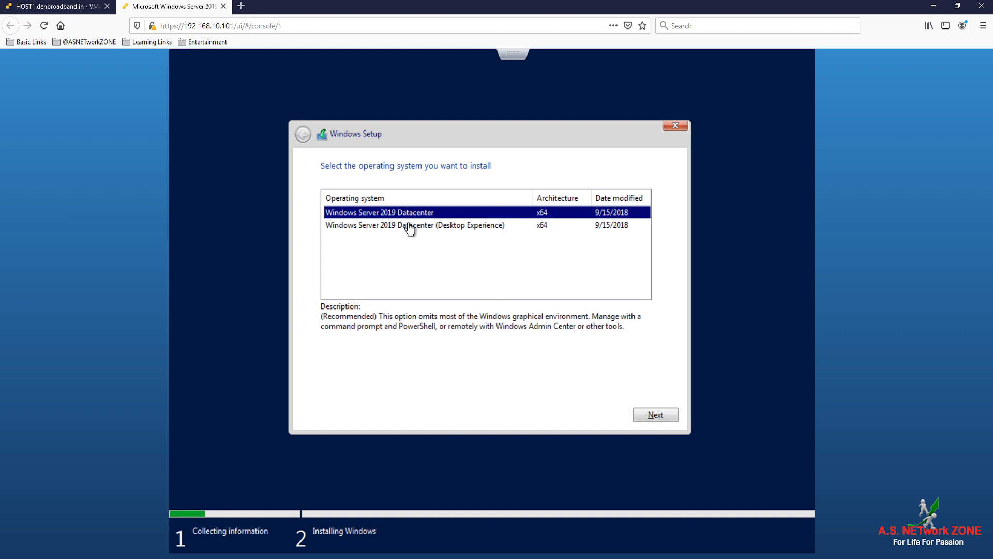
pyautogui.moveTo(432, 234)
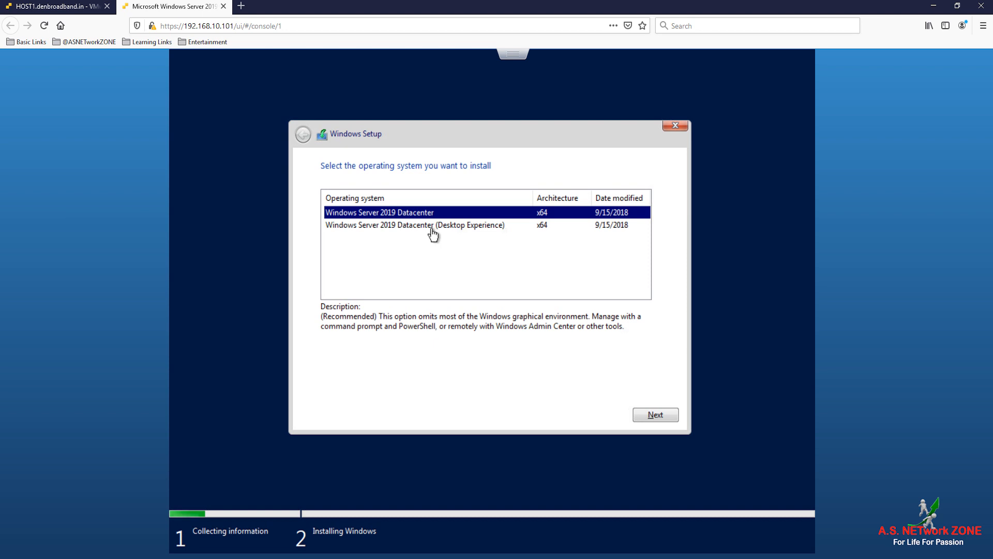
pyautogui.moveTo(479, 236)
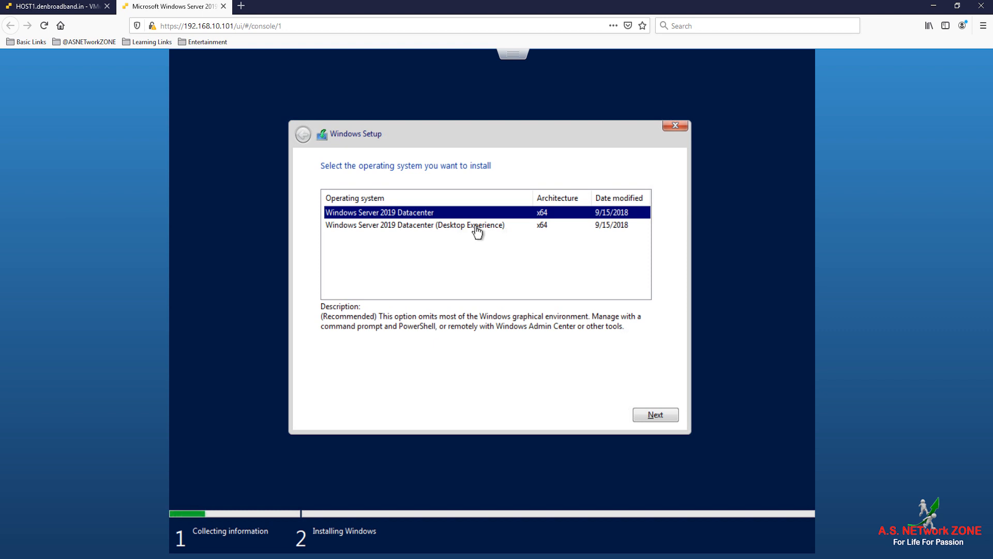
pyautogui.click(412, 224)
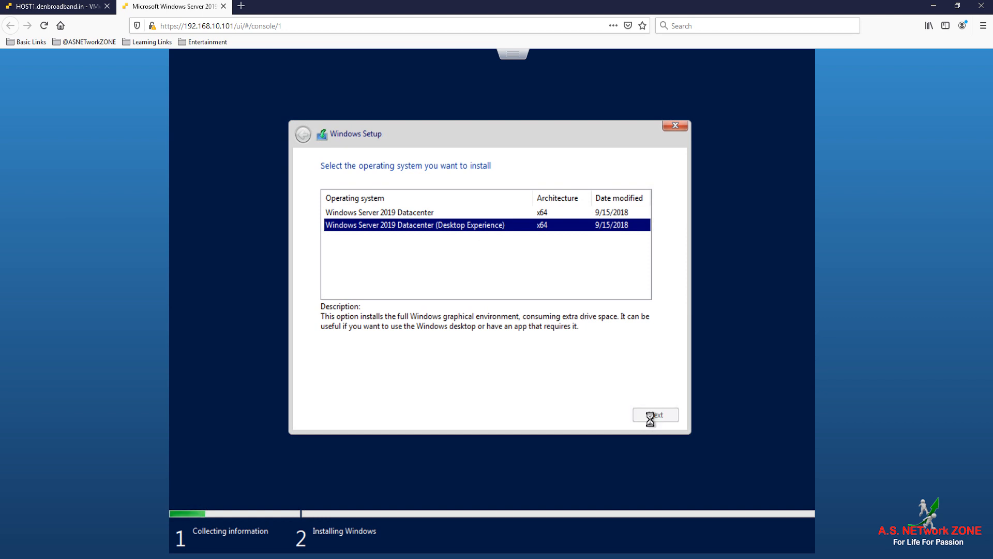
pyautogui.click(654, 414)
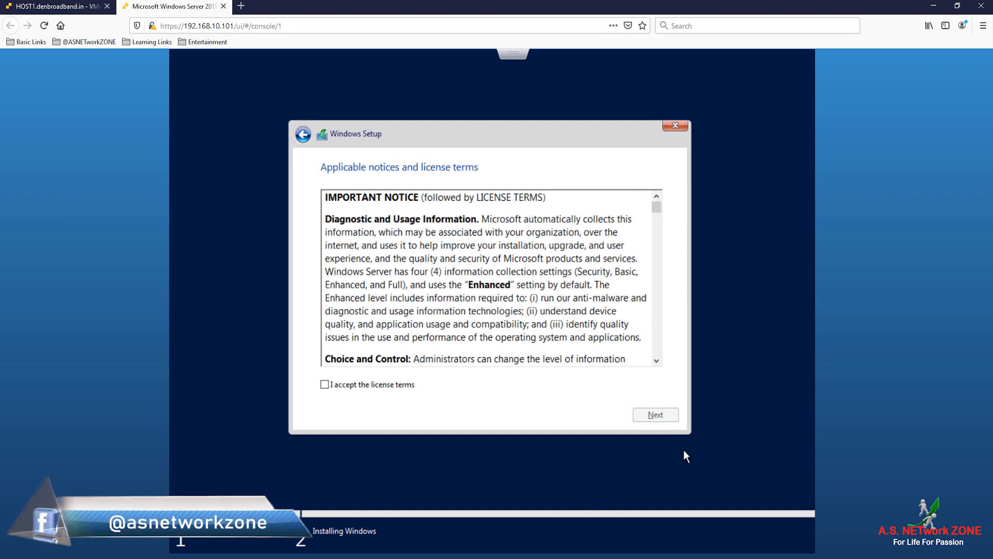
pyautogui.moveTo(466, 414)
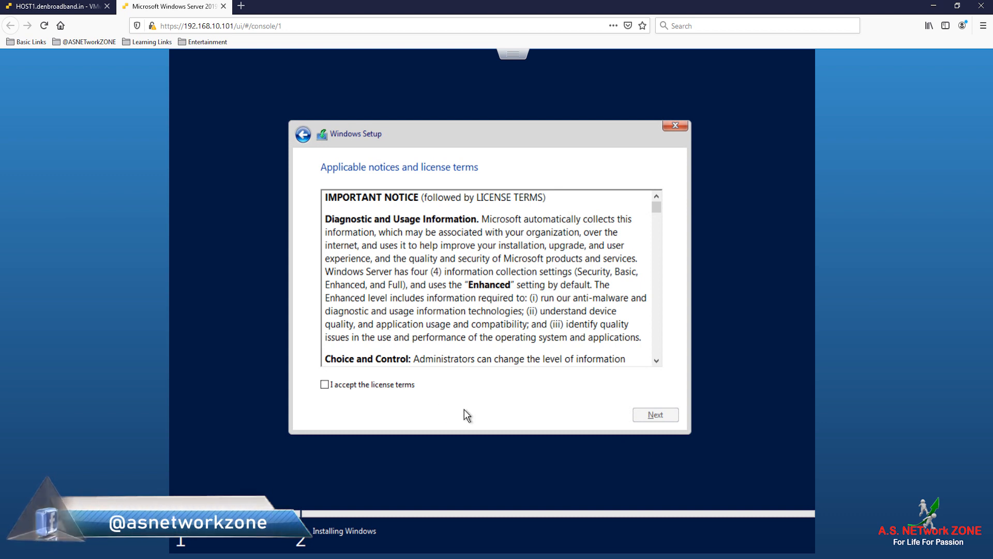
# Accept the license terms and choose 'Custom: Install Windows only (advanced)'.
pyautogui.click(324, 385)
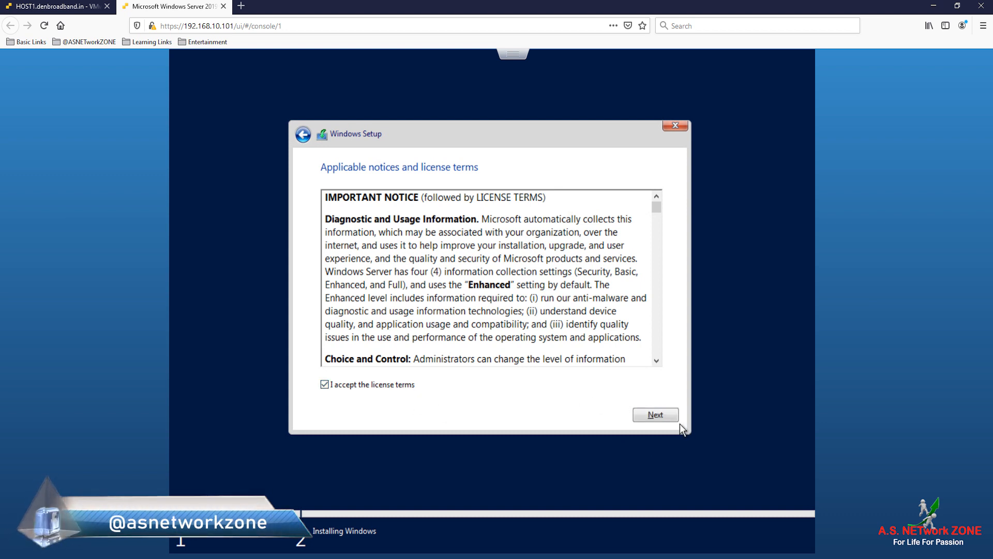
pyautogui.click(655, 414)
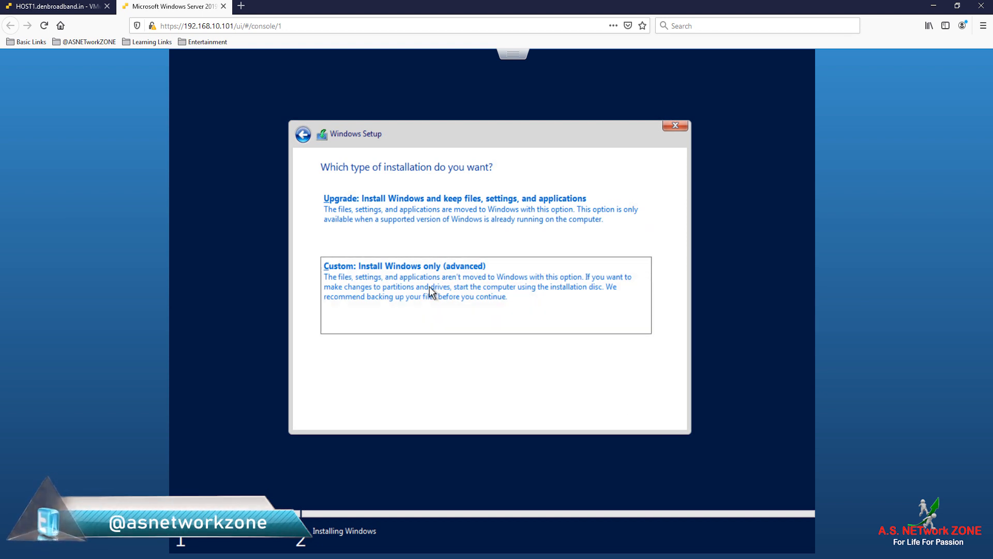
pyautogui.click(405, 266)
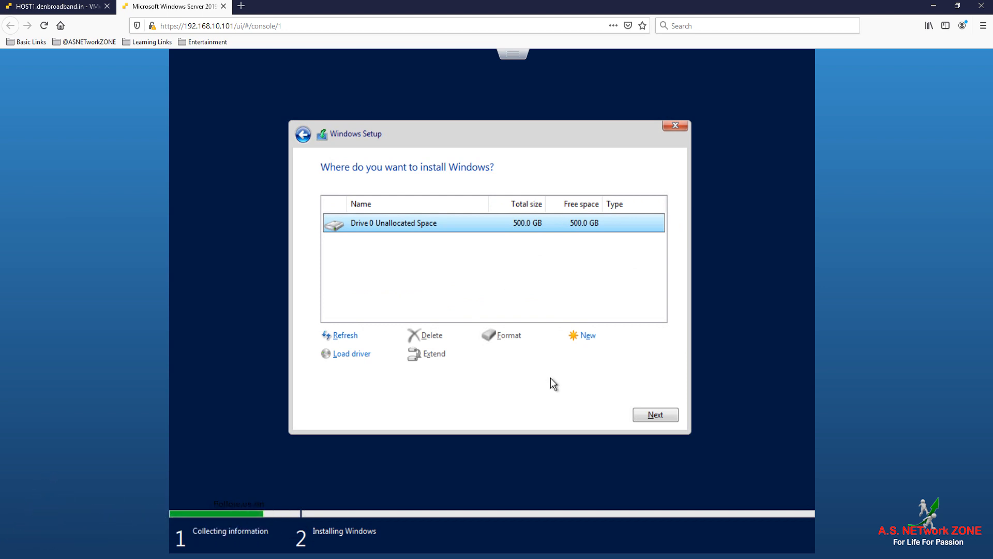
pyautogui.moveTo(507, 253)
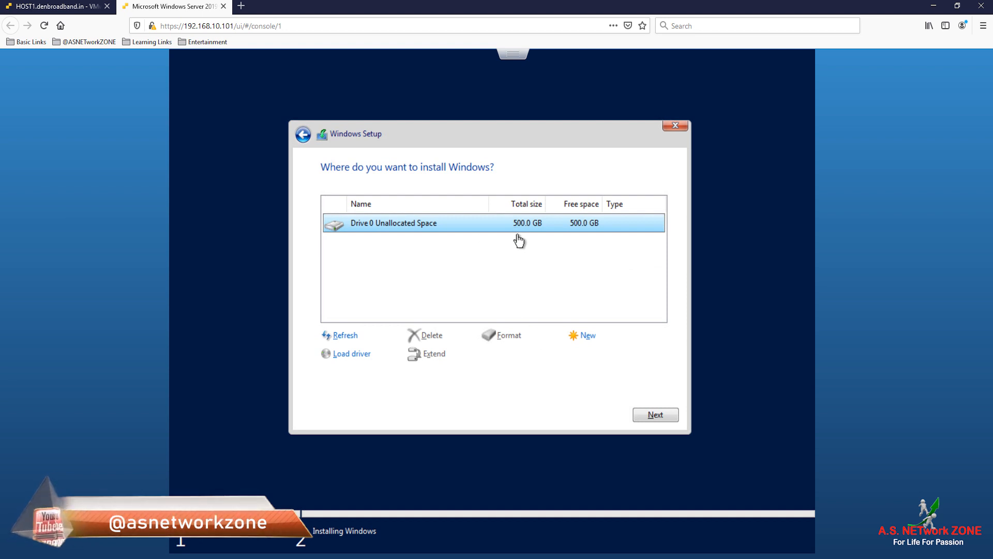
pyautogui.moveTo(551, 293)
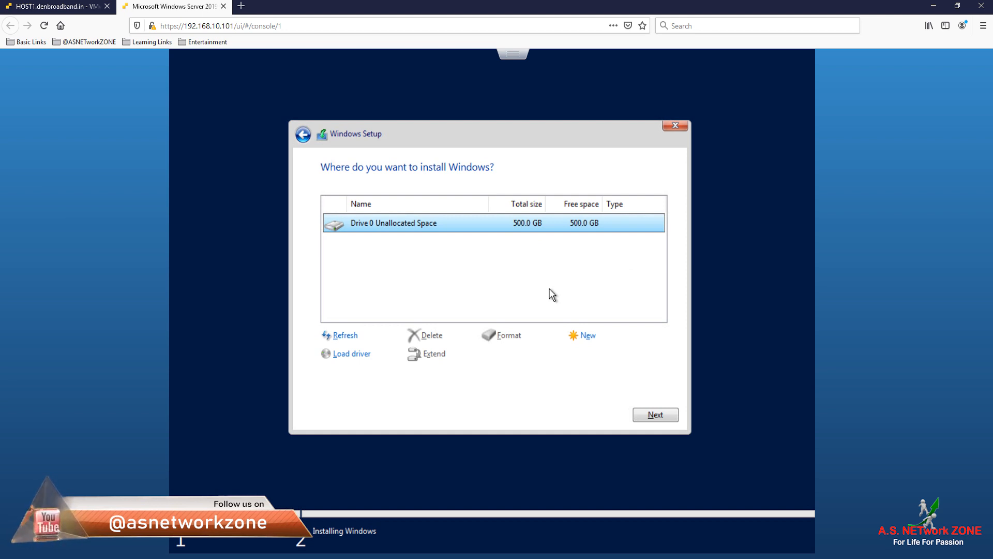
# Create a new ~100 GB partition on Drive 0, accepting the extra system partitions.
pyautogui.click(586, 336)
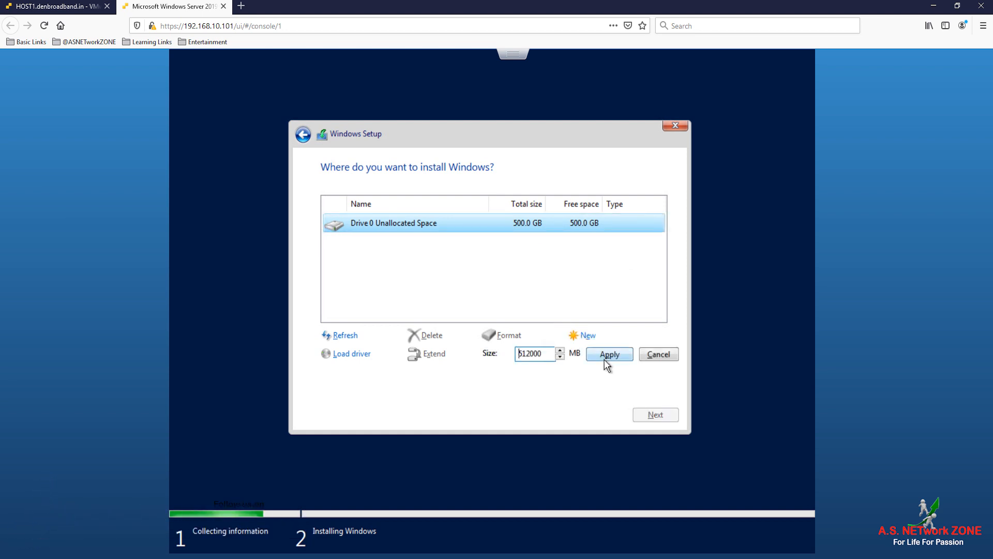
pyautogui.moveTo(596, 383)
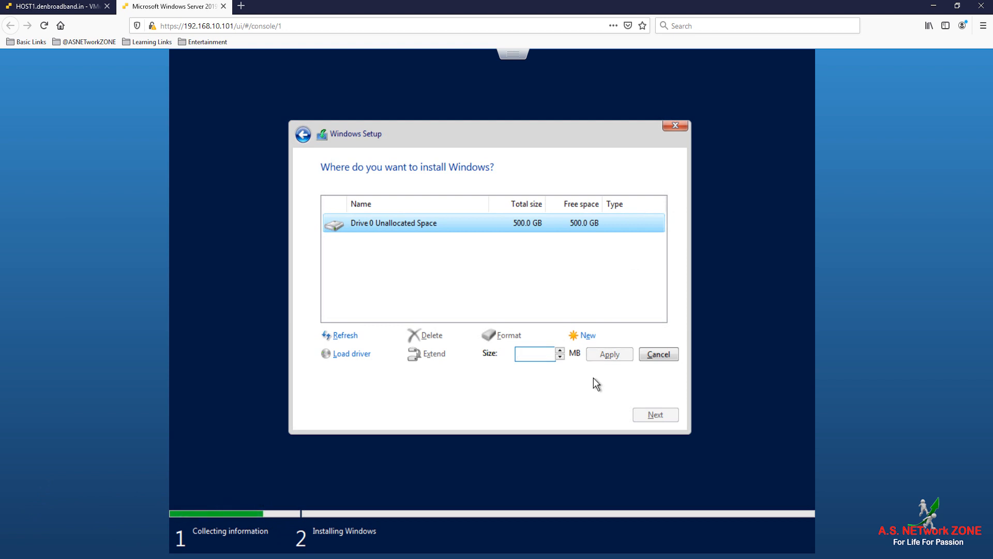
pyautogui.write('102400')
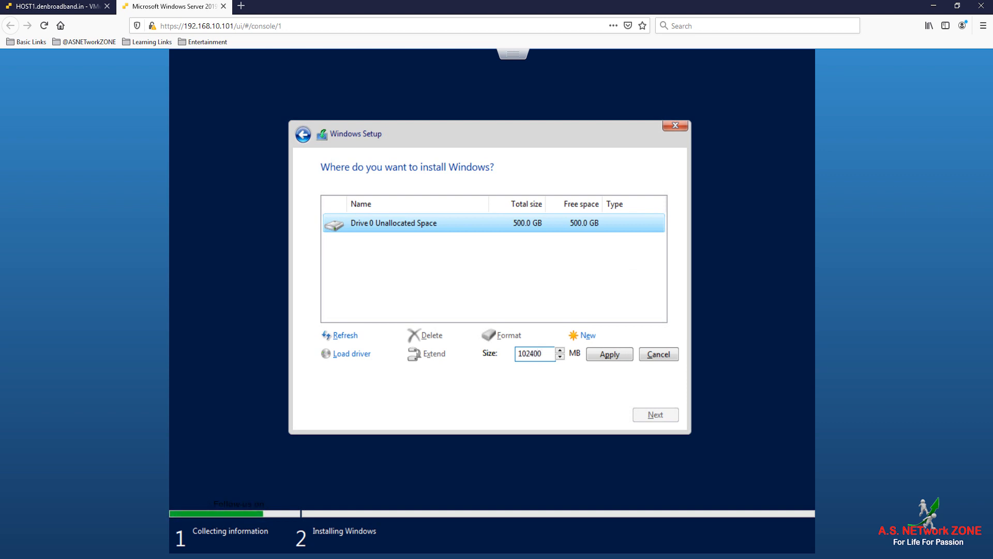
pyautogui.click(608, 354)
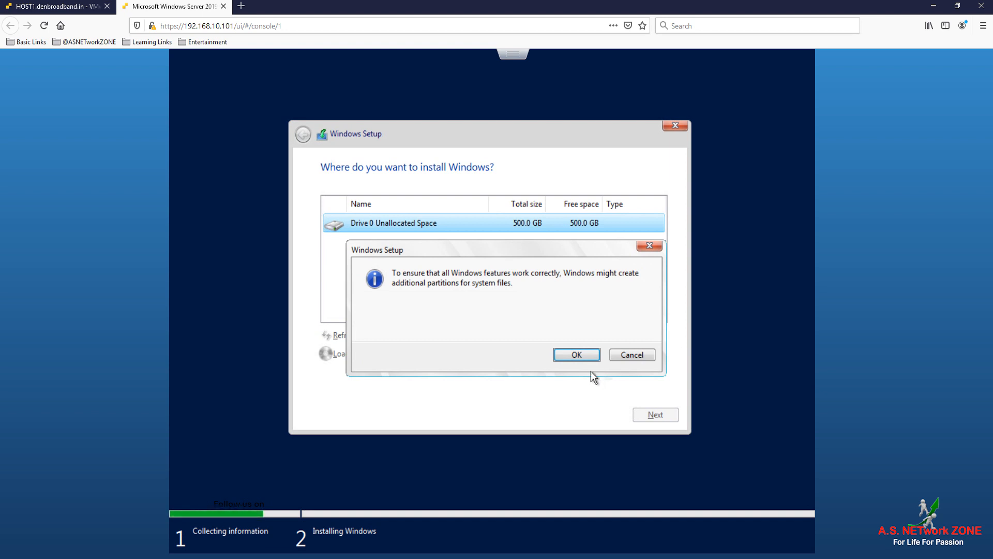
pyautogui.click(575, 353)
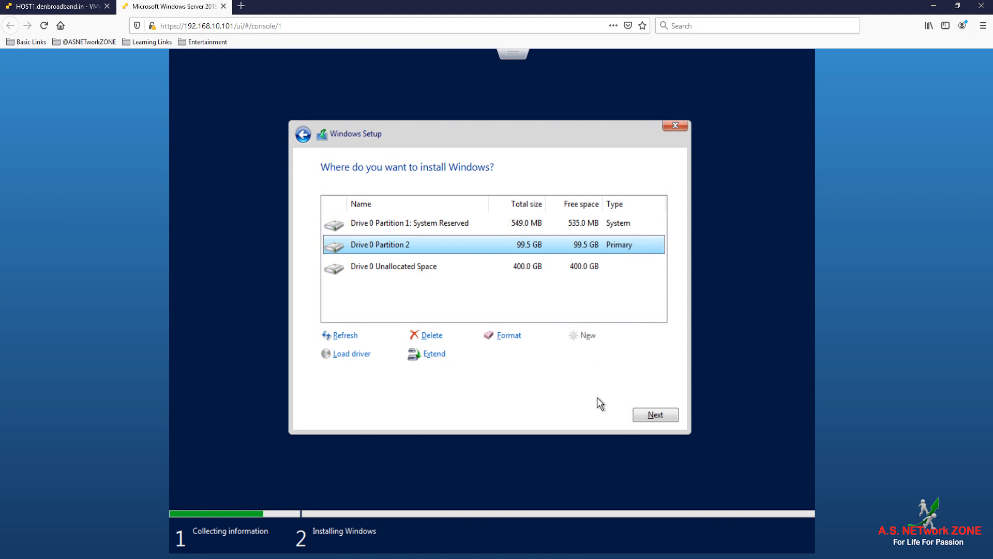
pyautogui.click(410, 223)
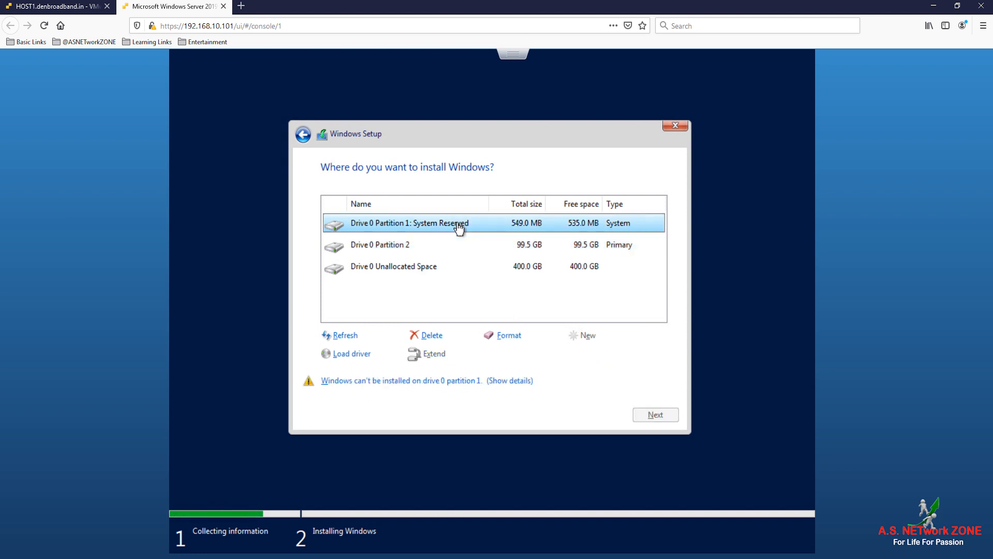
pyautogui.moveTo(518, 226)
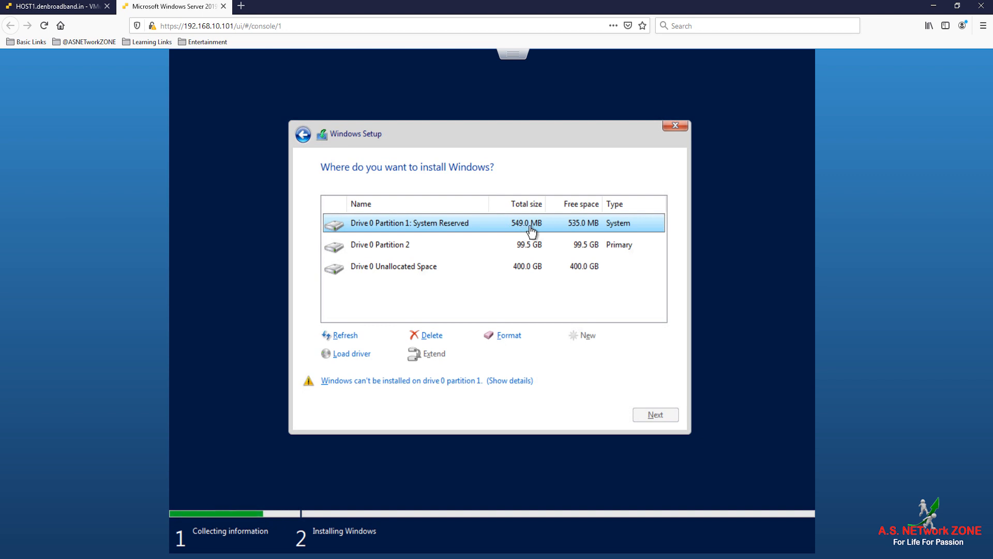
pyautogui.moveTo(536, 233)
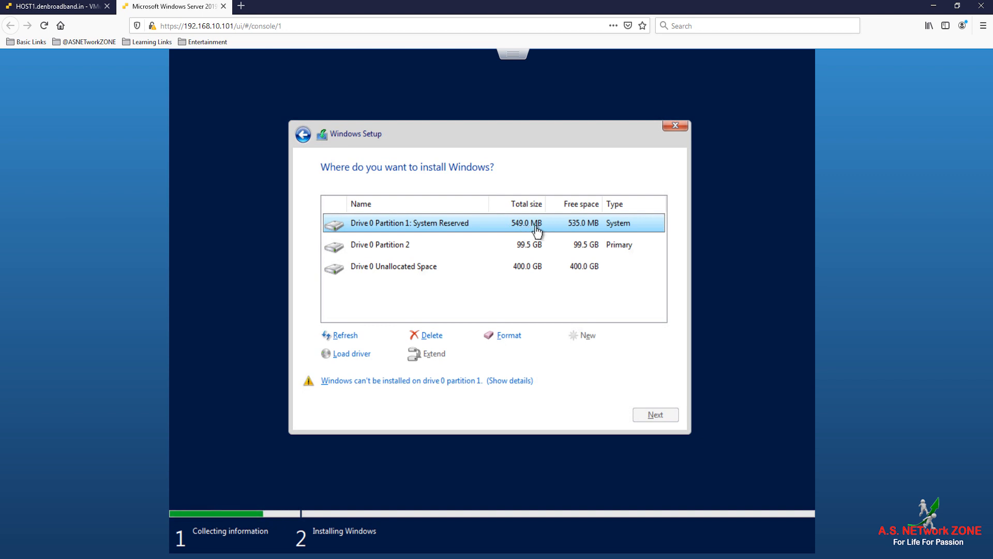
pyautogui.moveTo(476, 254)
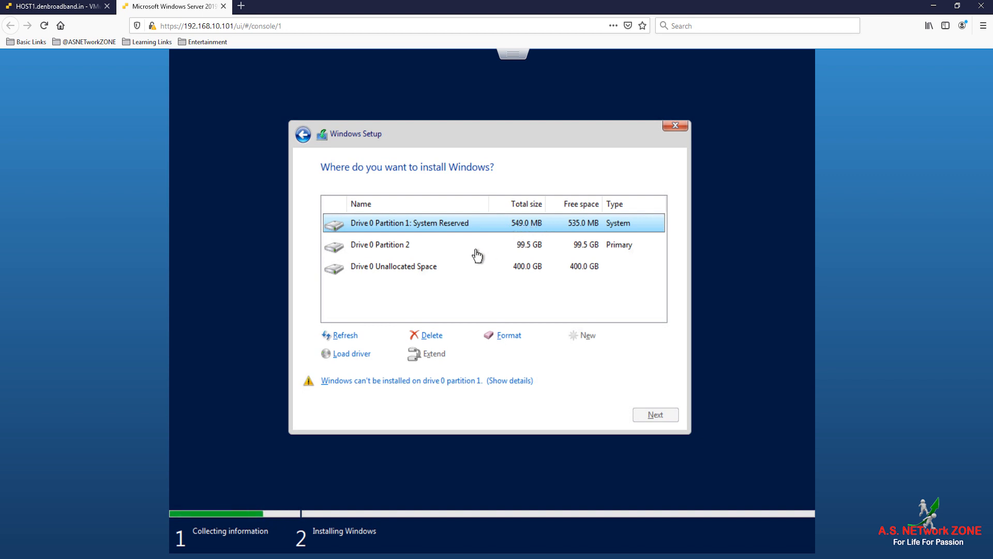
pyautogui.moveTo(518, 253)
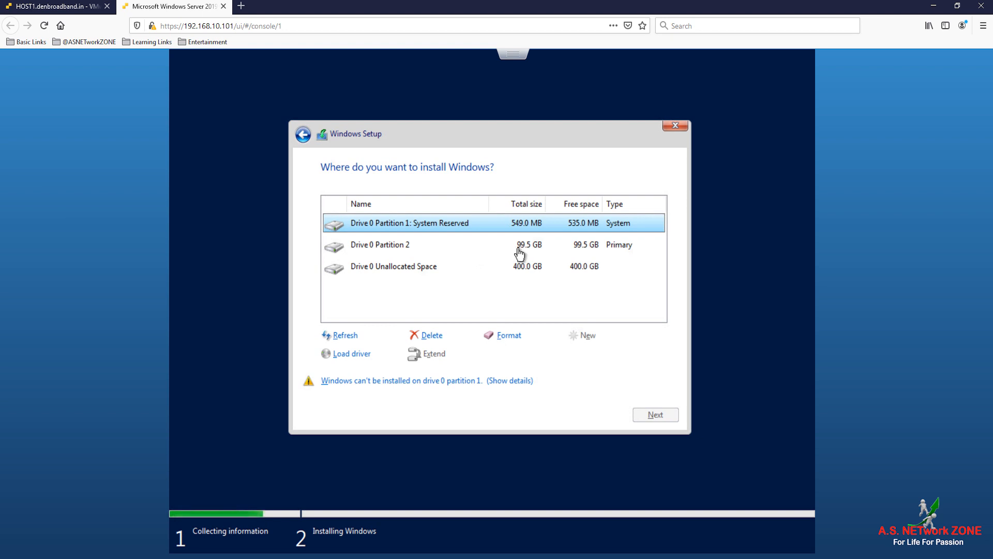
pyautogui.moveTo(541, 249)
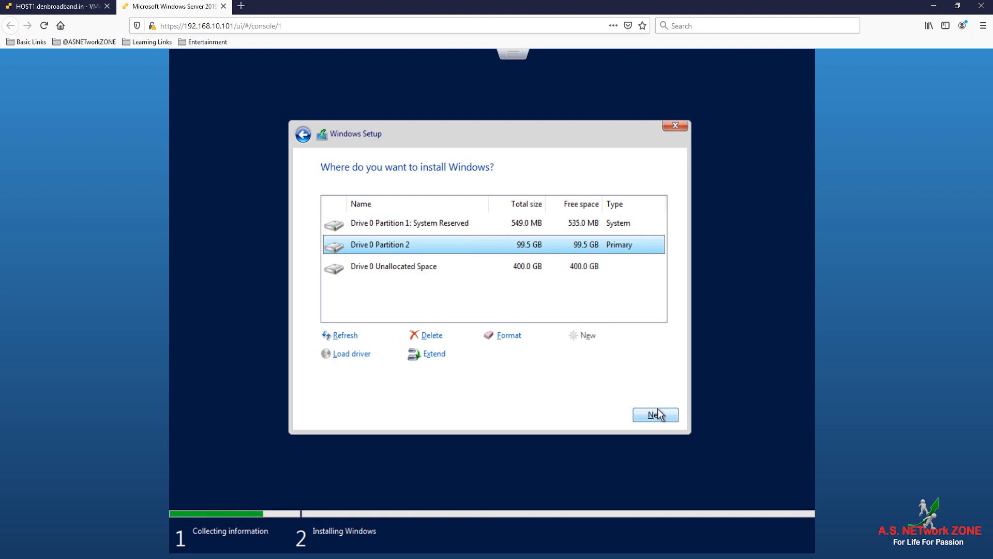
# Install Windows on Drive 0 Partition 2 and restart the VM immediately when finished.
pyautogui.click(656, 414)
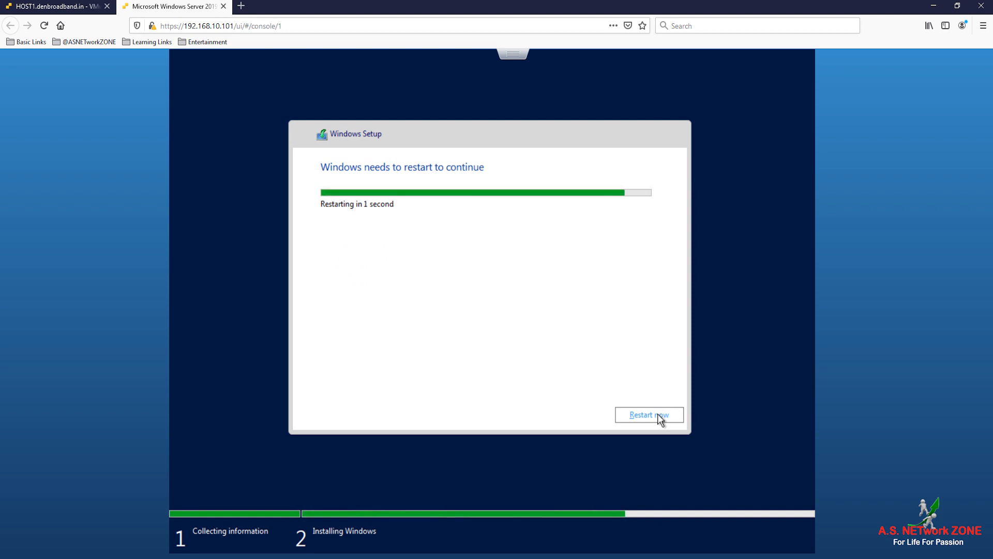
pyautogui.click(648, 414)
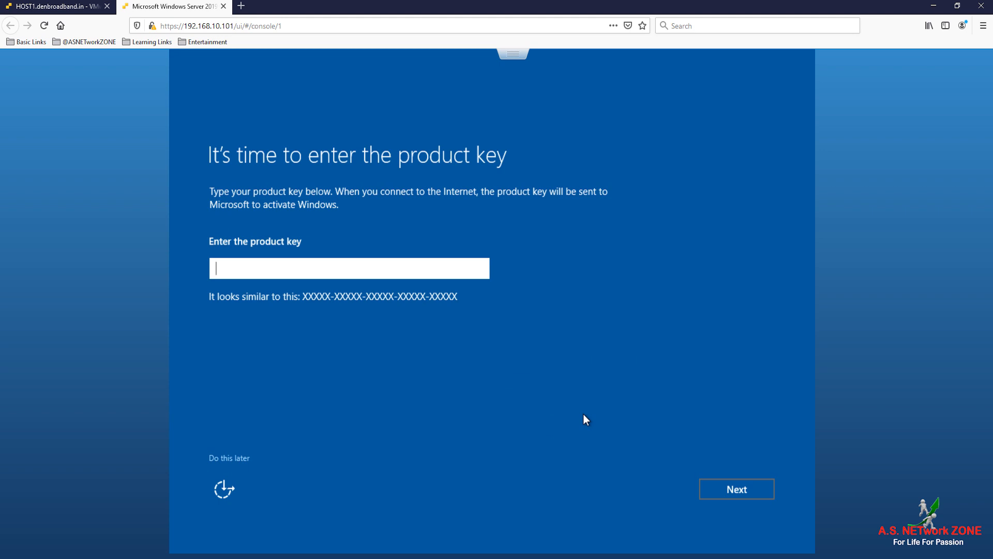
# Enter the 25-character Windows product key in the product key field.
pyautogui.write('XXXXX-XXXXX-XXXXX-XXXXX-XXXXX')
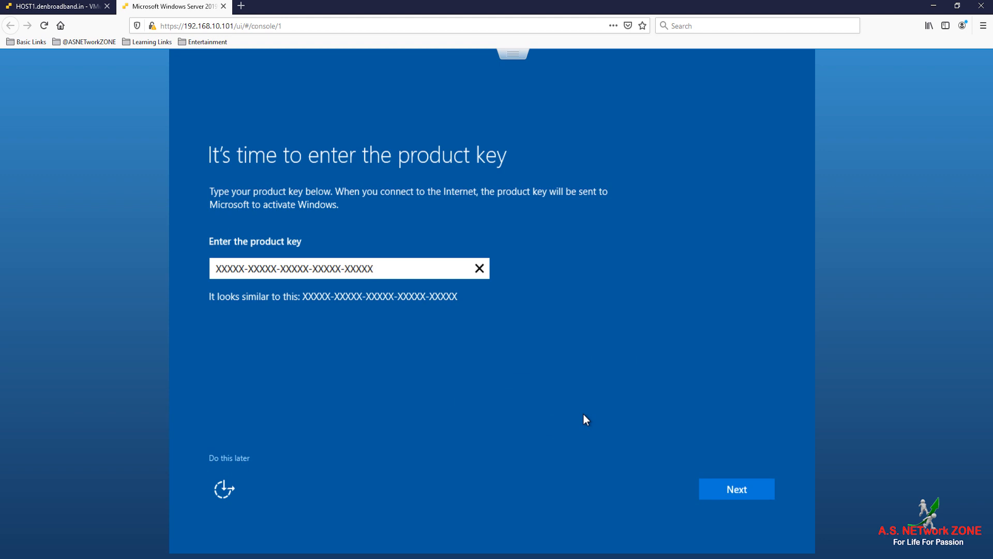
# Set and confirm the built-in Administrator password and finish setup.
pyautogui.click(735, 489)
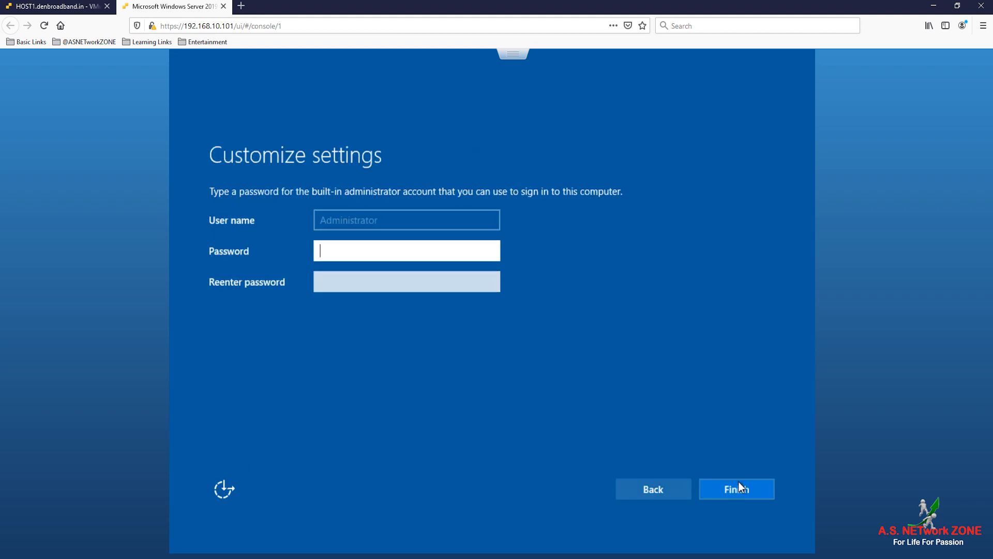
pyautogui.moveTo(518, 386)
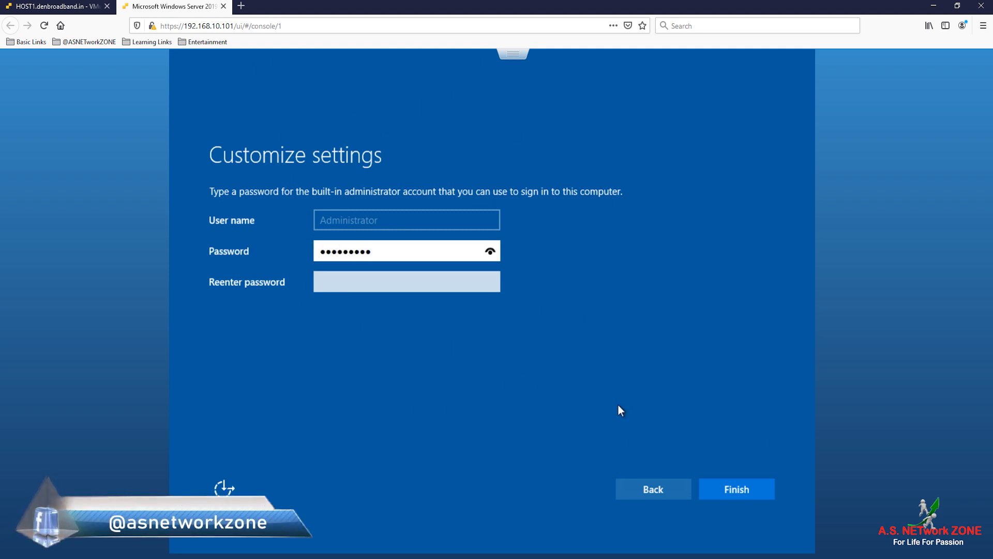
pyautogui.click(405, 282)
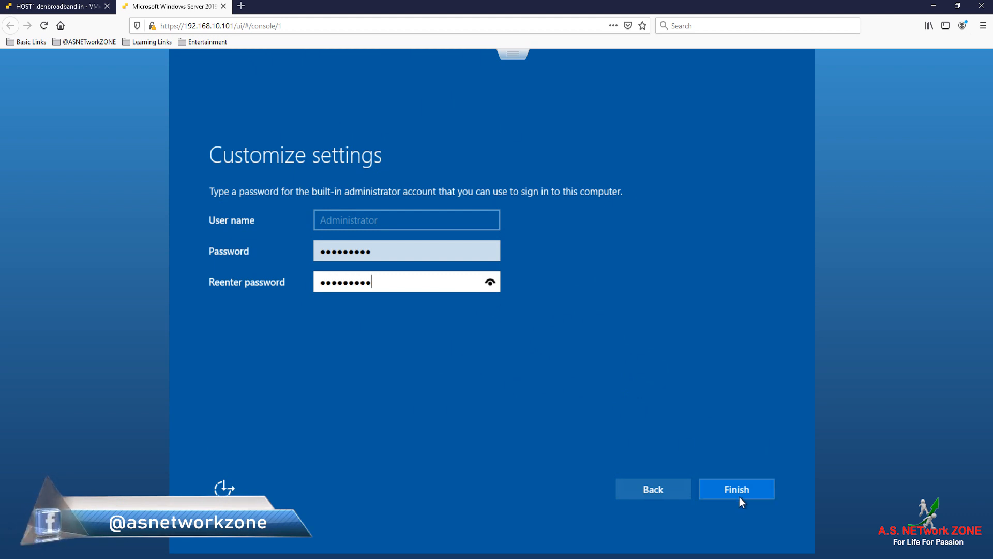
pyautogui.click(735, 490)
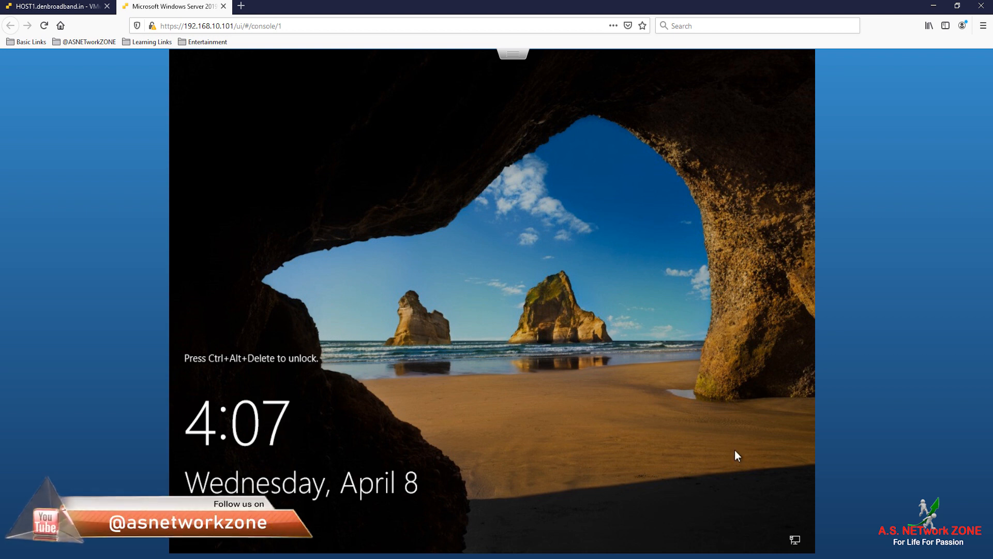
pyautogui.moveTo(710, 410)
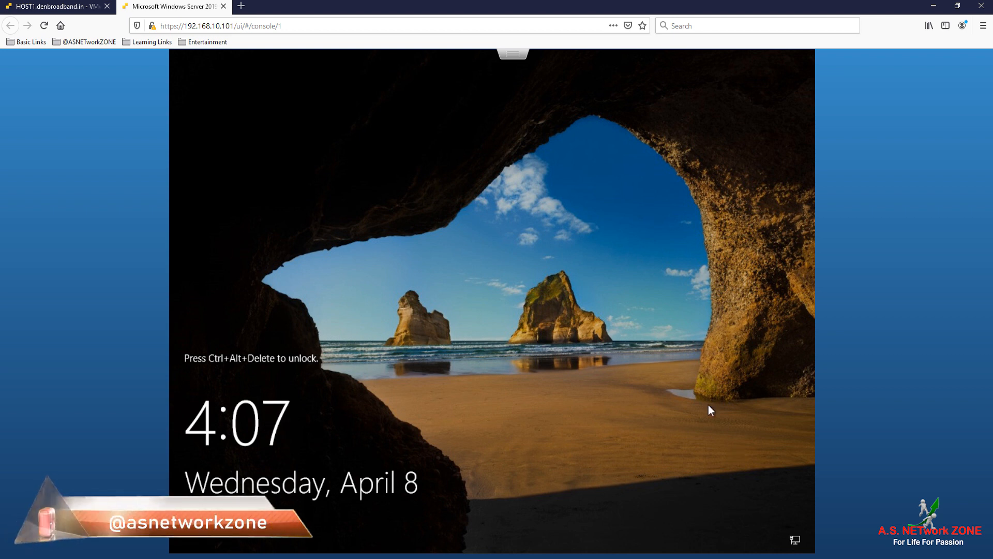
pyautogui.moveTo(519, 63)
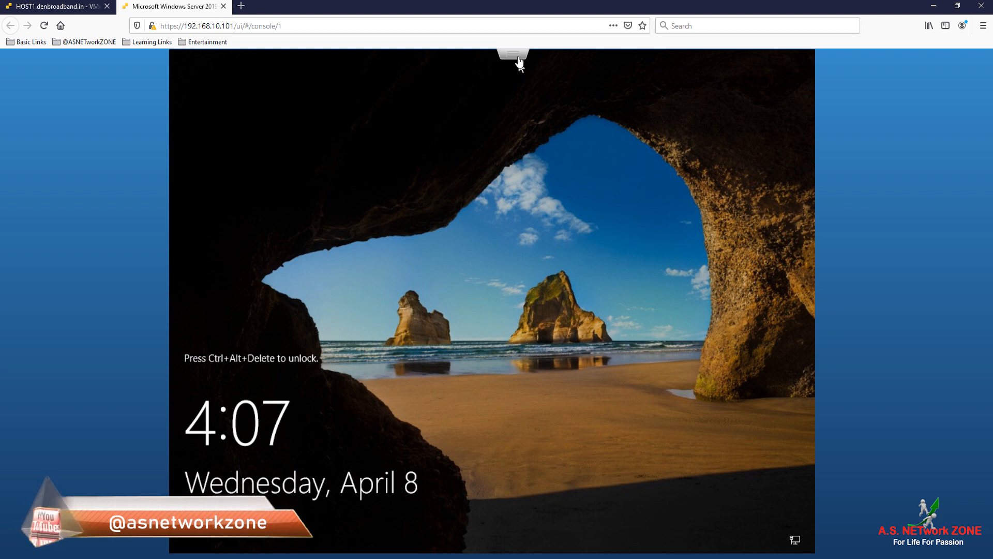
# Send Ctrl-Alt-Delete to the guest via Guest OS > Send keys to reach sign-in.
pyautogui.click(513, 53)
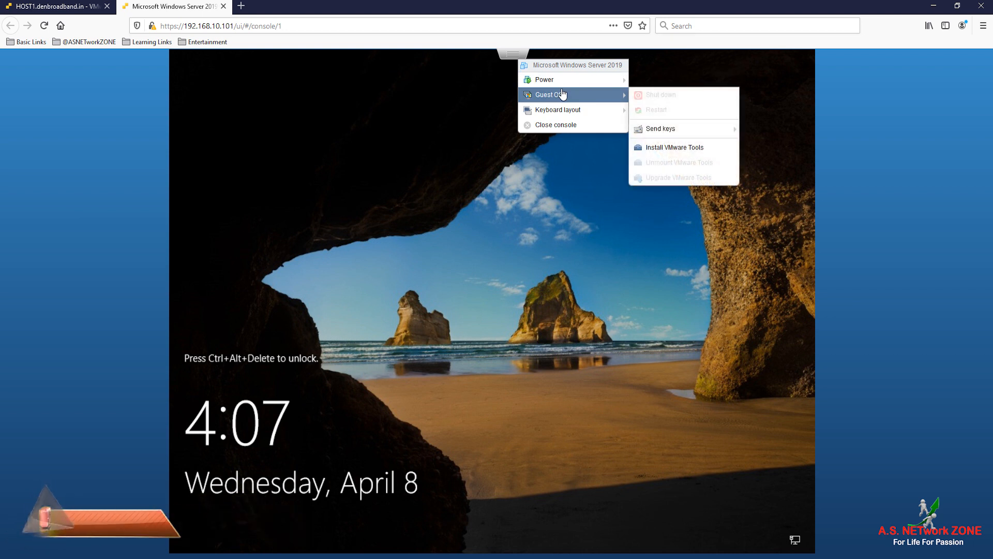
pyautogui.moveTo(596, 94)
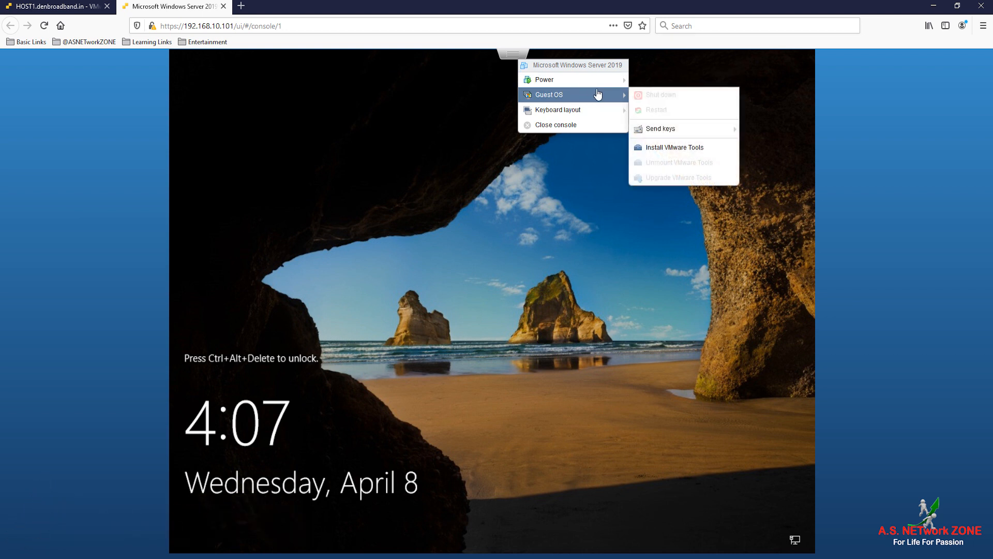
pyautogui.moveTo(661, 128)
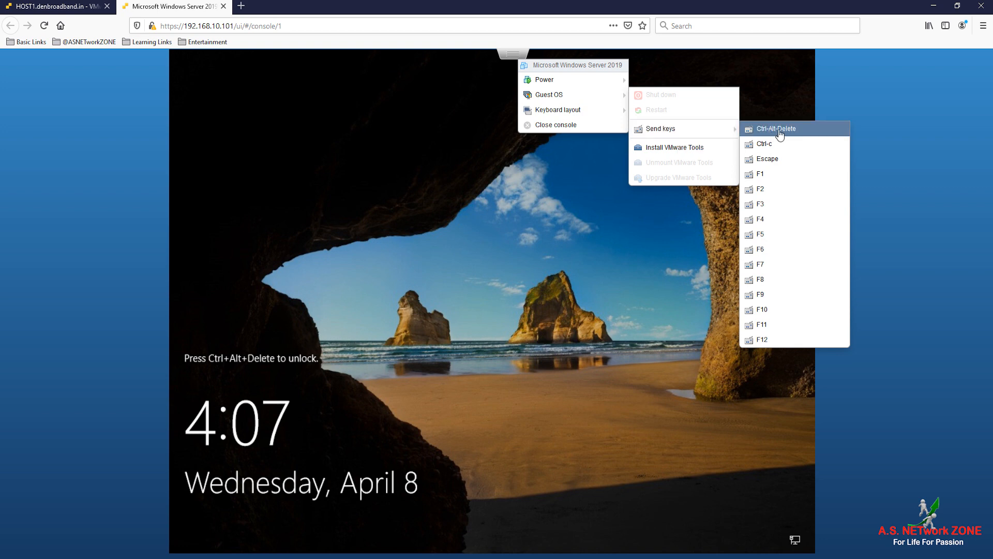
pyautogui.click(776, 128)
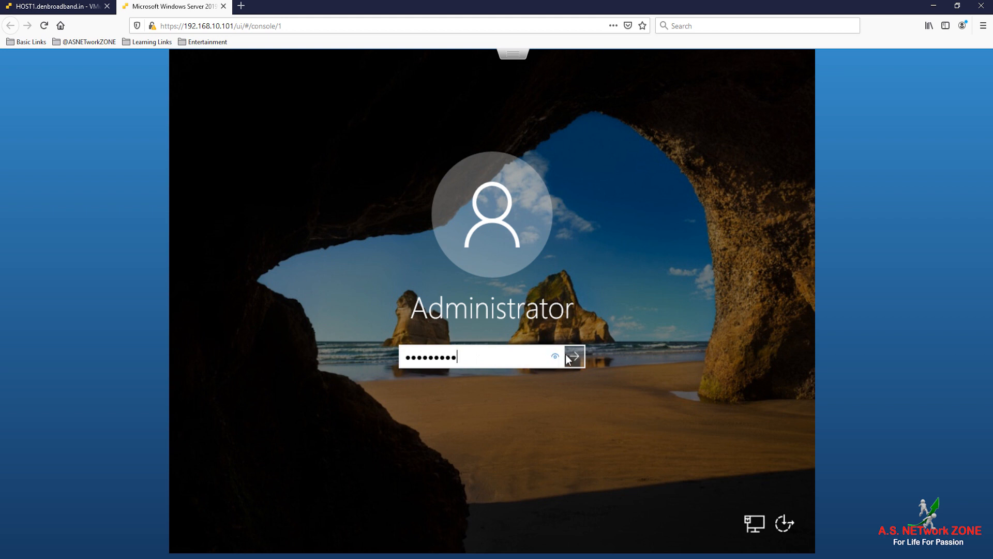
# Submit the Administrator password to reach the Windows Server 2019 desktop.
pyautogui.click(573, 356)
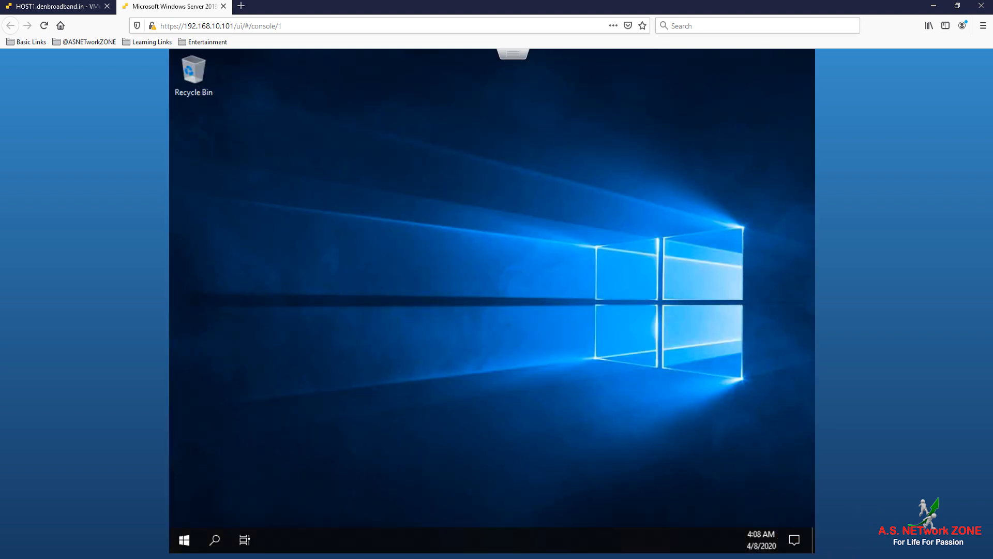